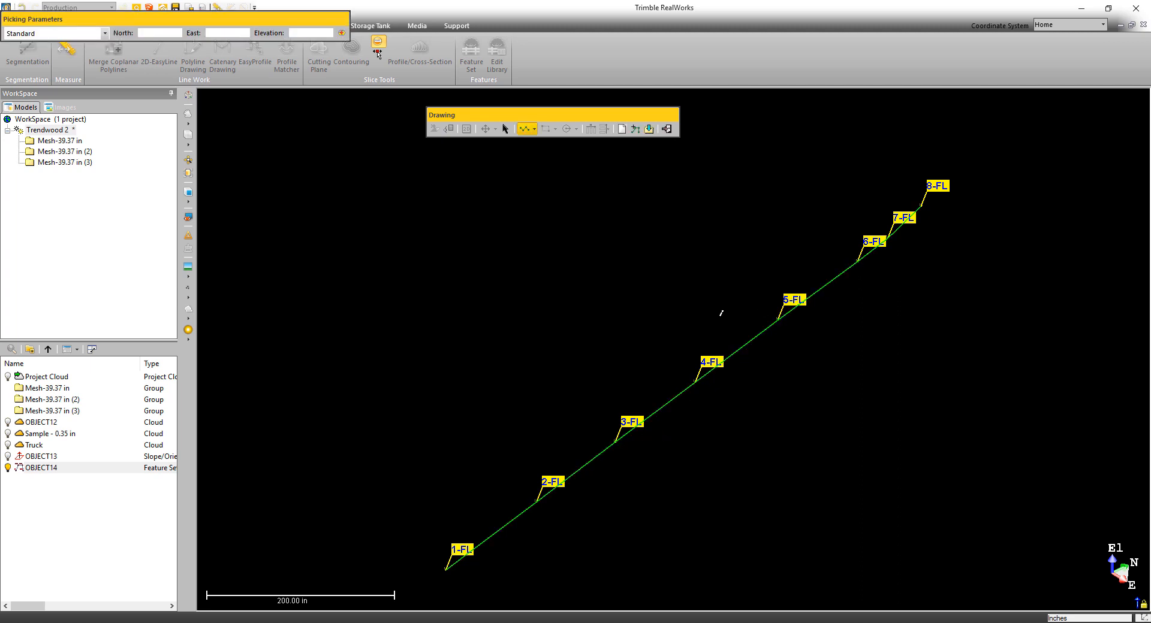
# Pick the eight curb points into a new feature set, recoding point 7 from RE to FL
pyautogui.click(664, 129)
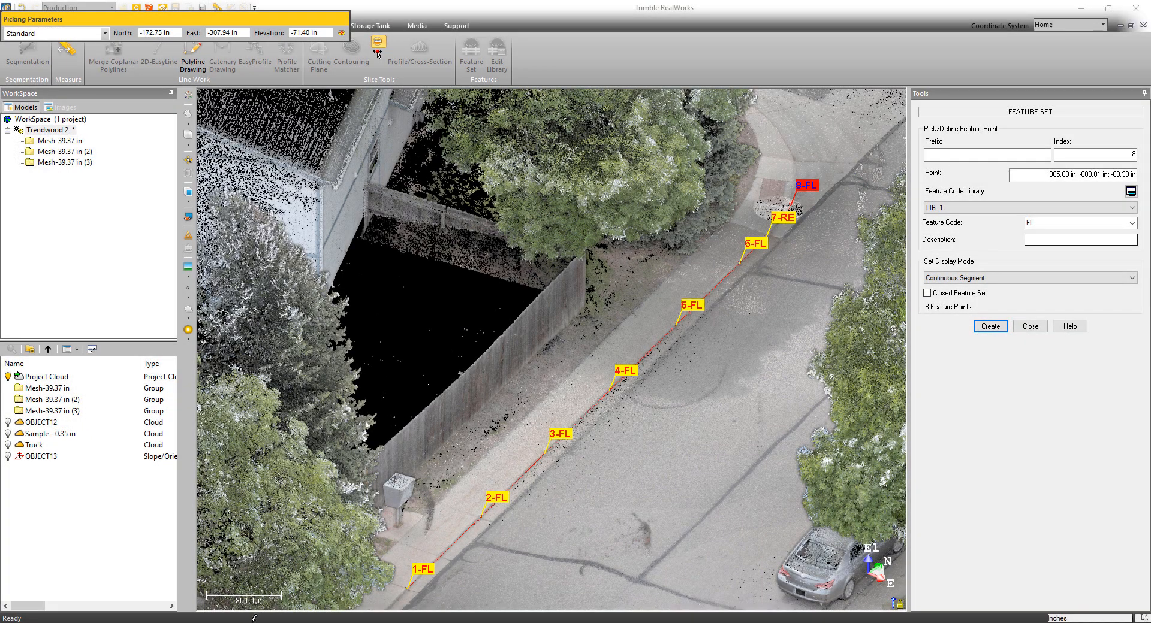
pyautogui.click(580, 426)
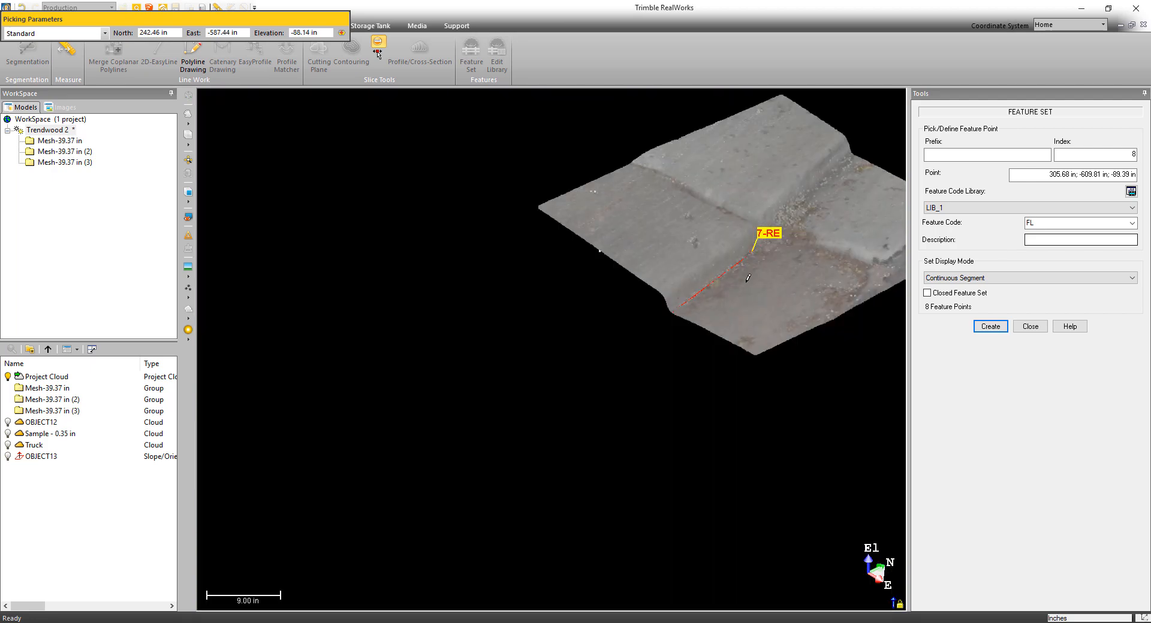
pyautogui.moveTo(762, 259)
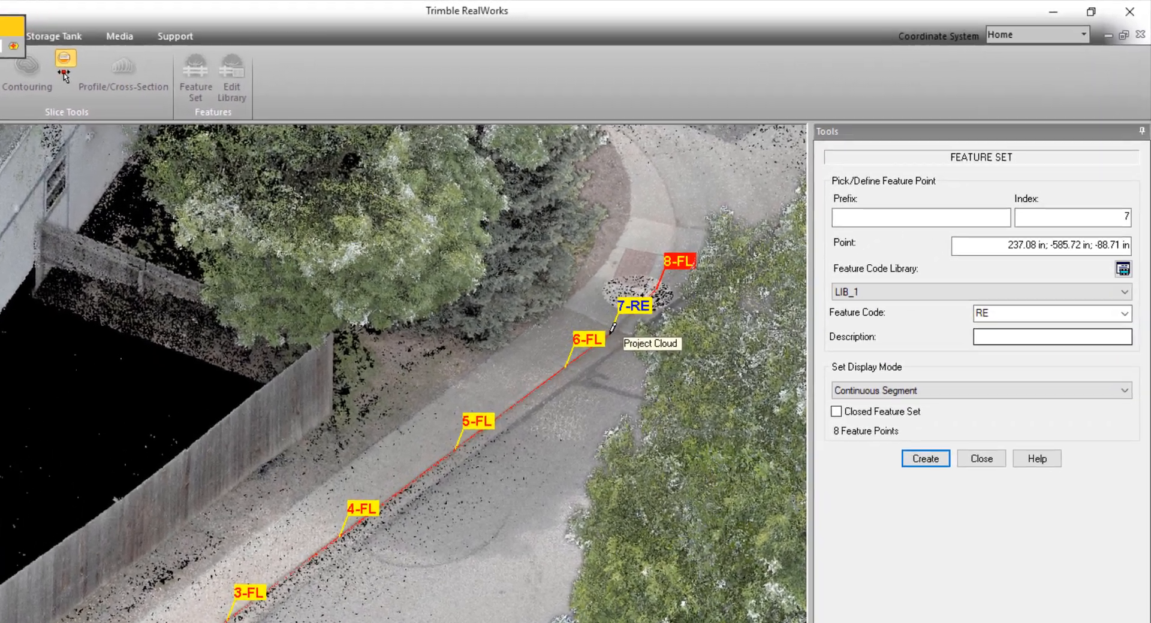
pyautogui.click(1123, 316)
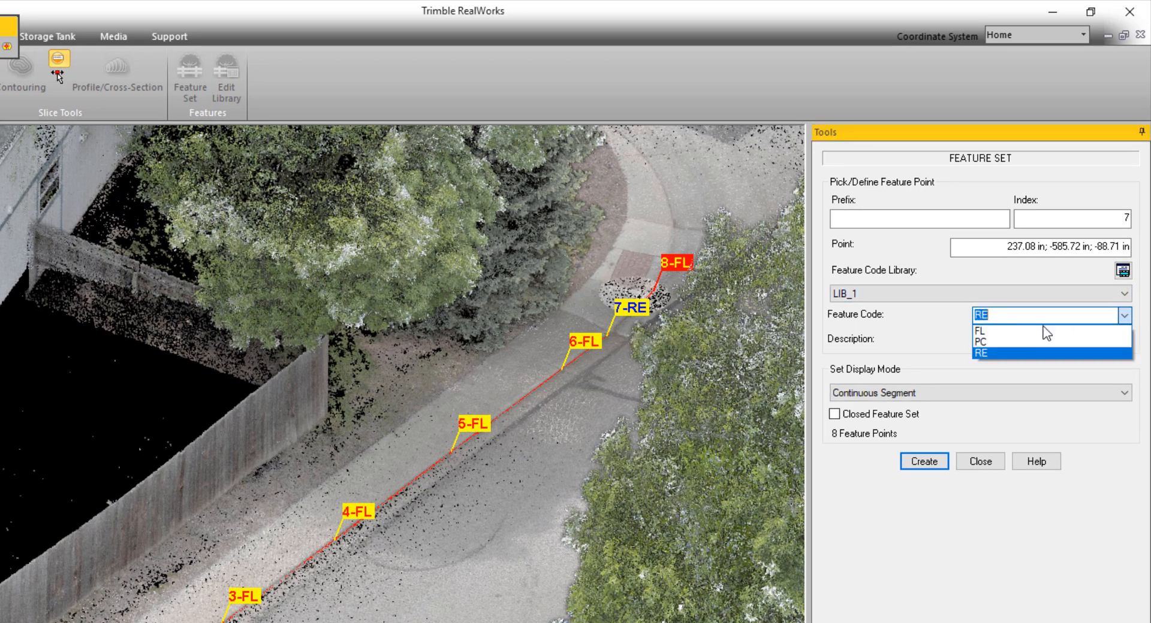
pyautogui.click(983, 332)
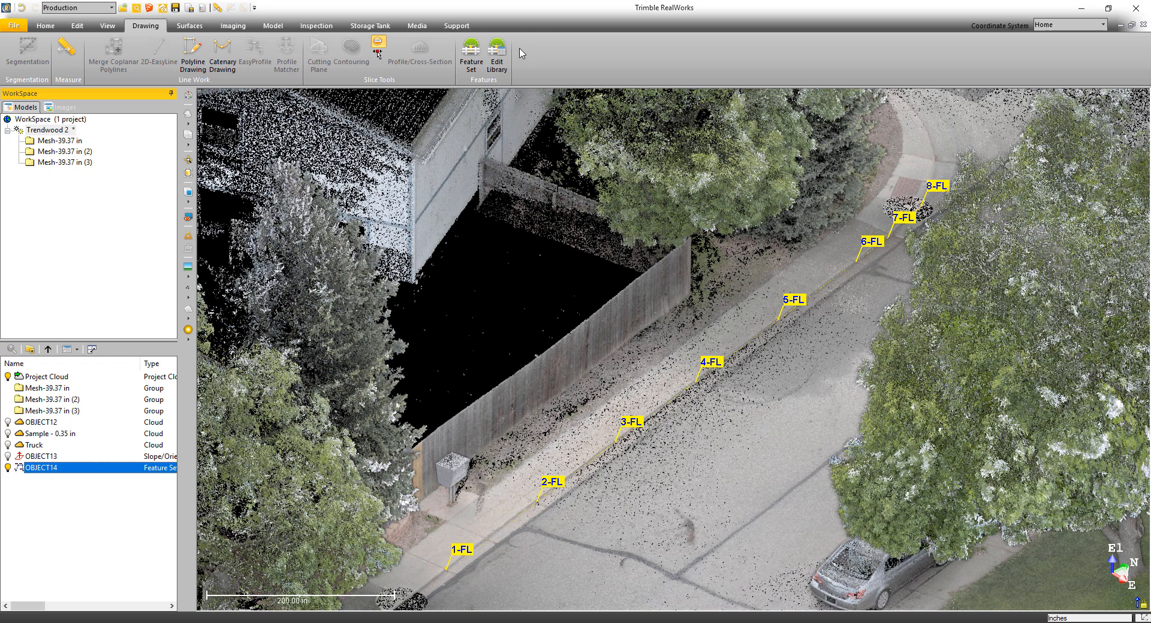
pyautogui.click(470, 55)
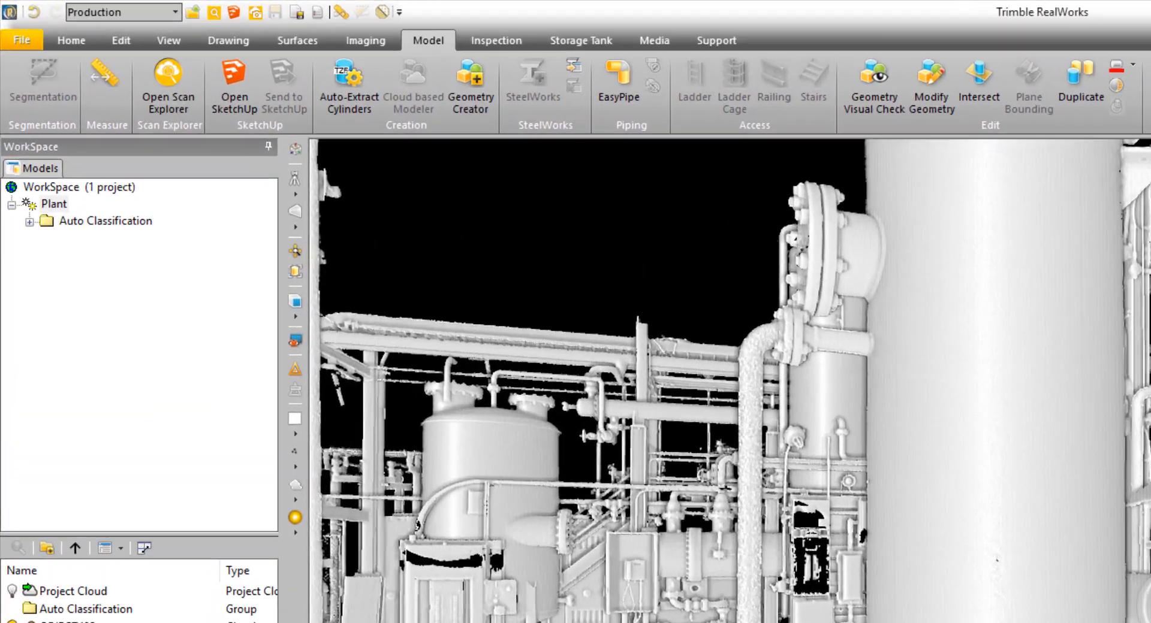
pyautogui.moveTo(408, 95)
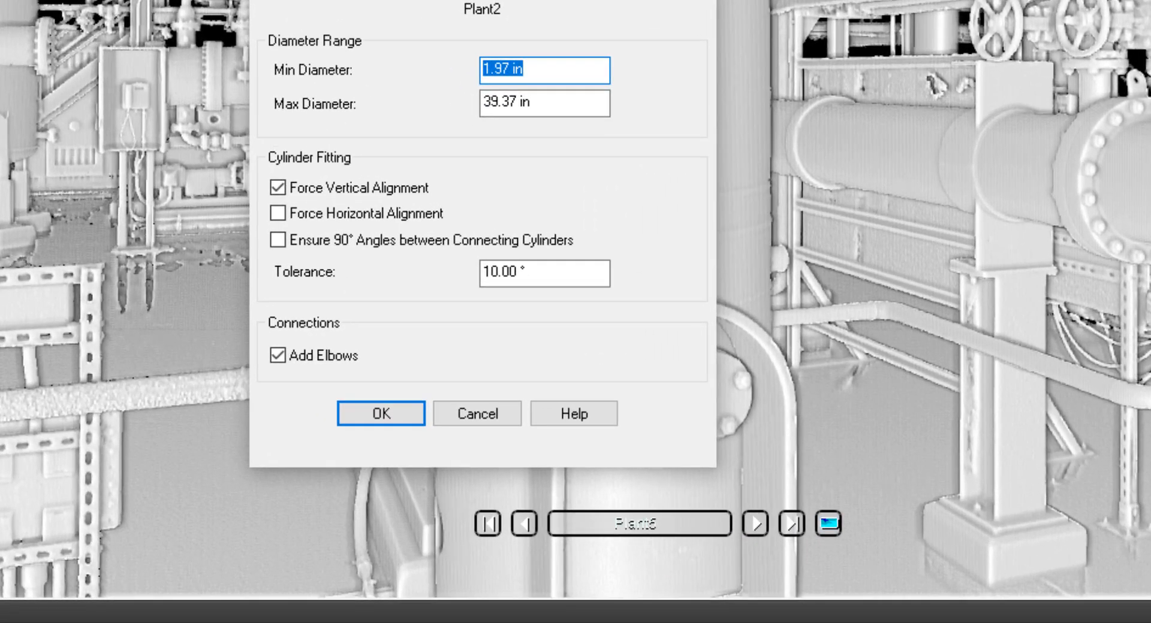
pyautogui.moveTo(910, 118)
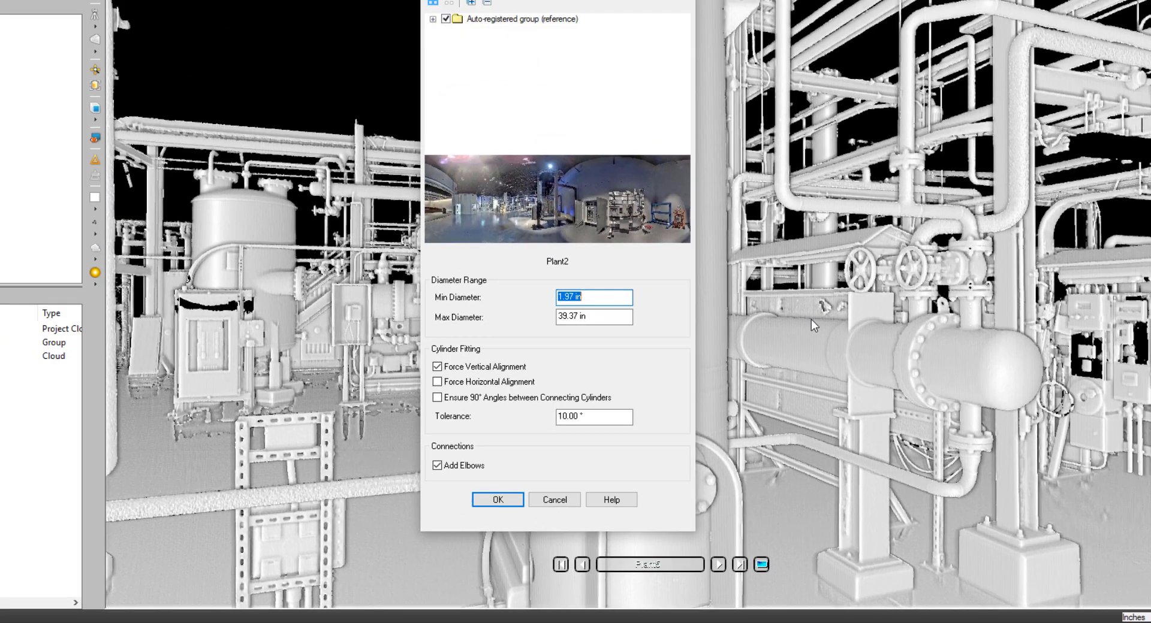
# Run Auto-Extract Cylinders with the default diameter range and fitting options
pyautogui.click(497, 499)
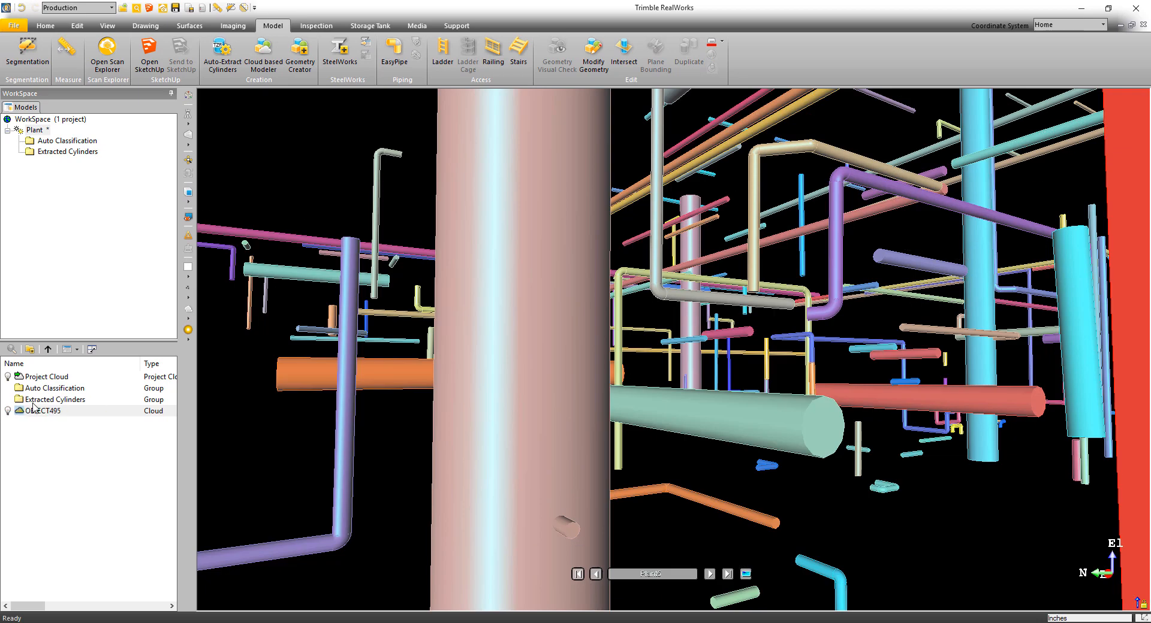
pyautogui.moveTo(556, 53)
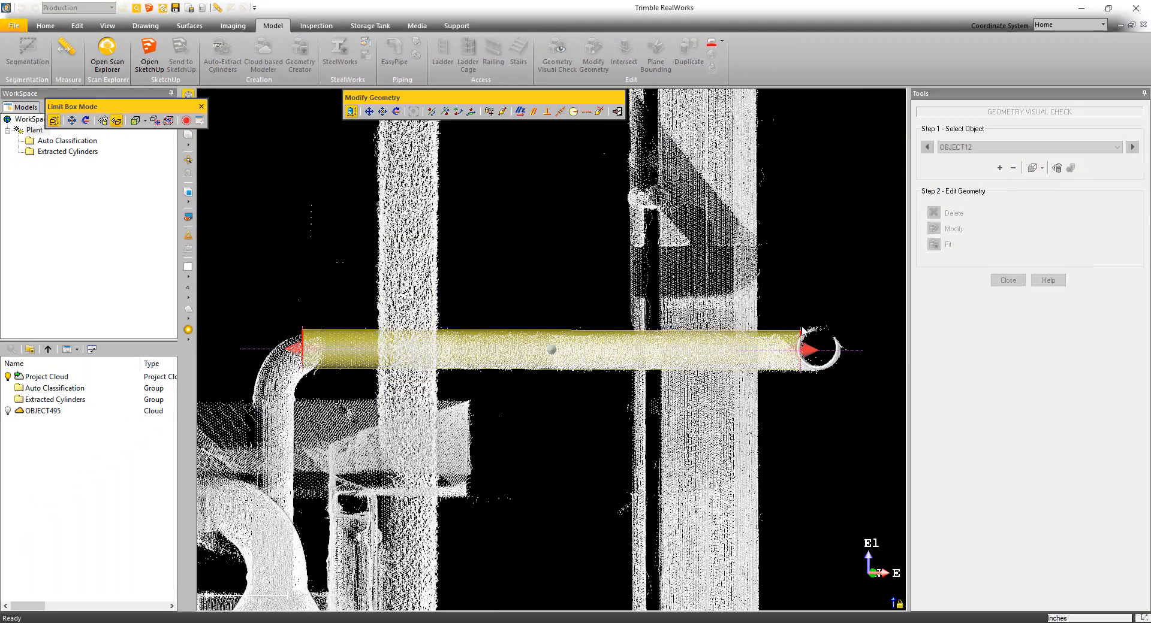
# Open Geometry Visual Check to compare the extracted cylinder with its scan points
pyautogui.click(263, 55)
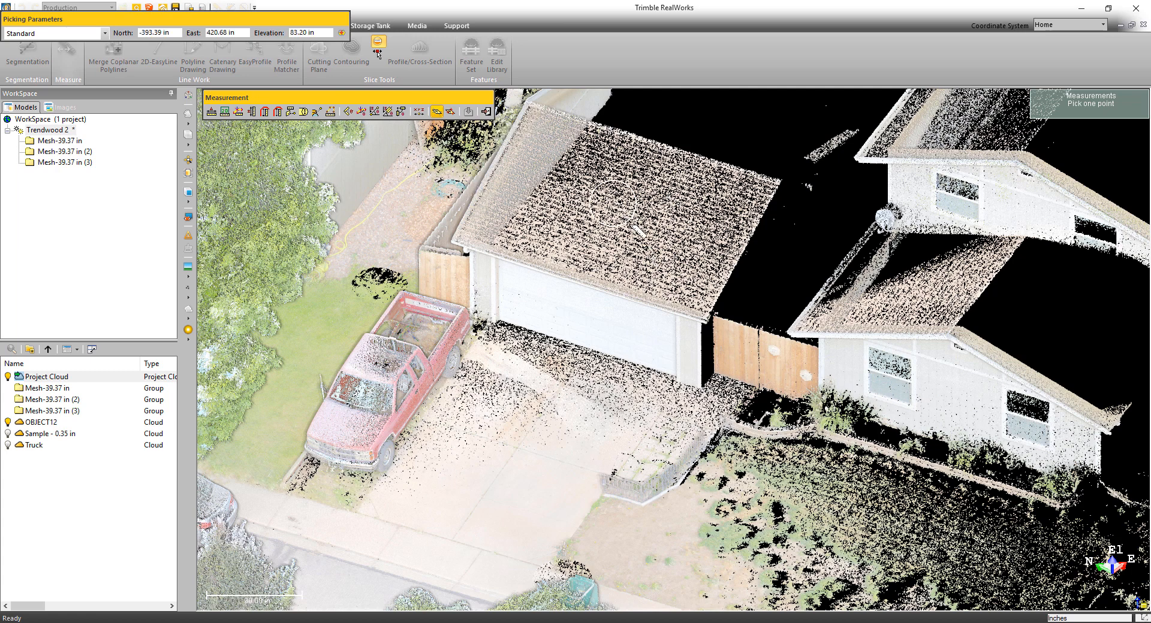
# Measure a single point on the Trendwood garage roof
pyautogui.click(643, 199)
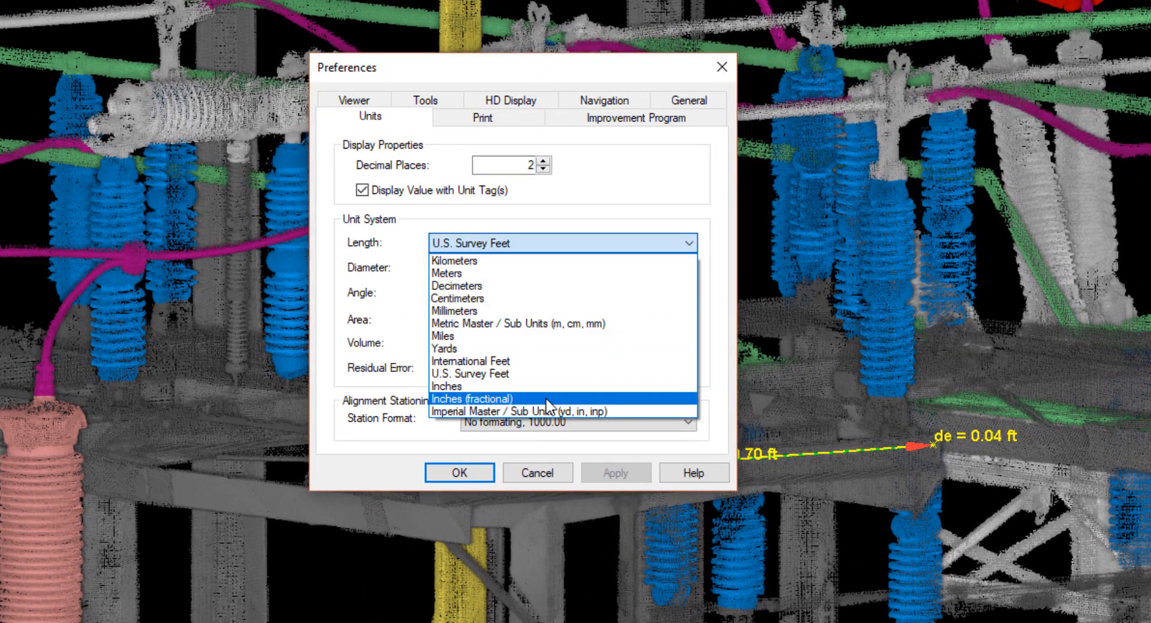
# Choose Inches (fractional) from the Length dropdown in Preferences > Units
pyautogui.click(471, 398)
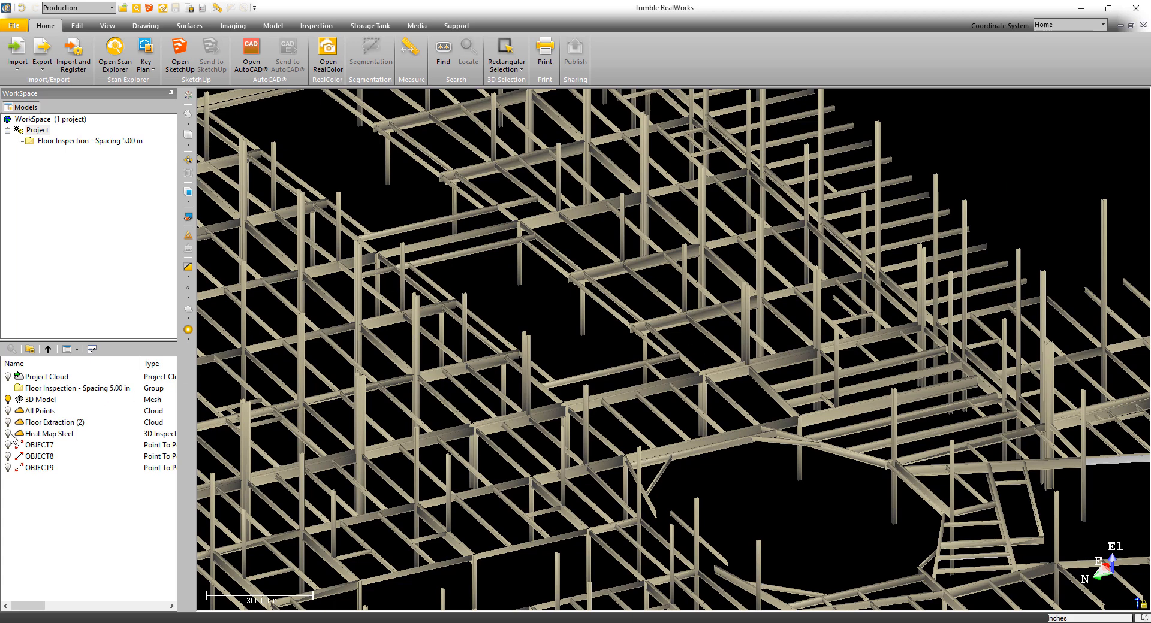
# Export the selected Heat Map Steel inspection as an E57 file to Inspection Map Export
pyautogui.click(7, 433)
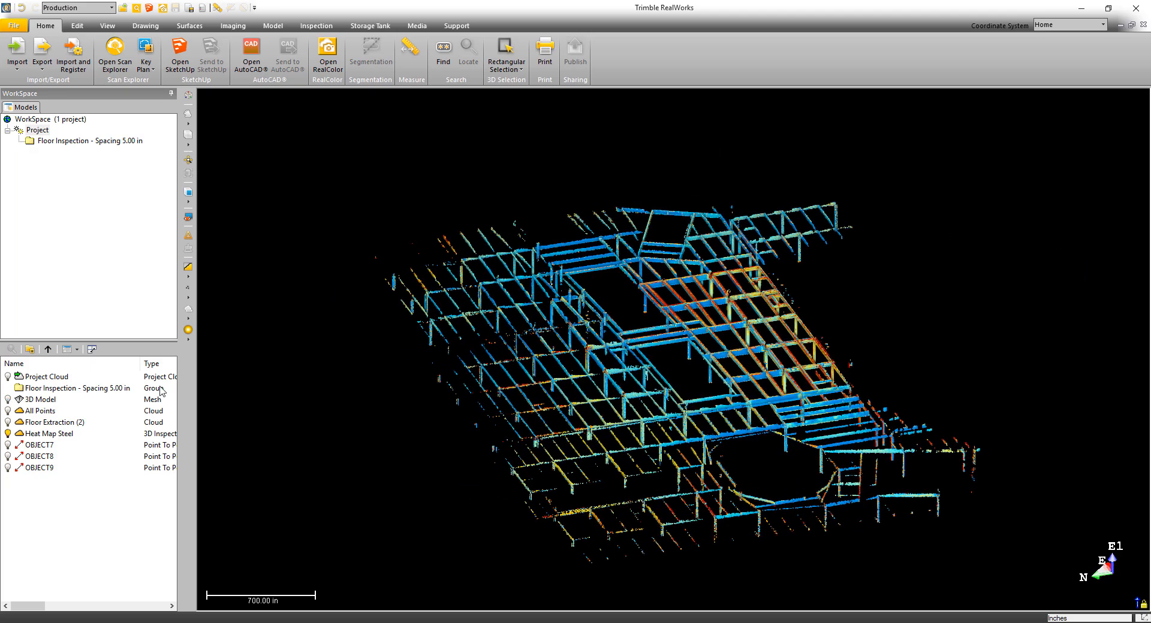
pyautogui.click(48, 433)
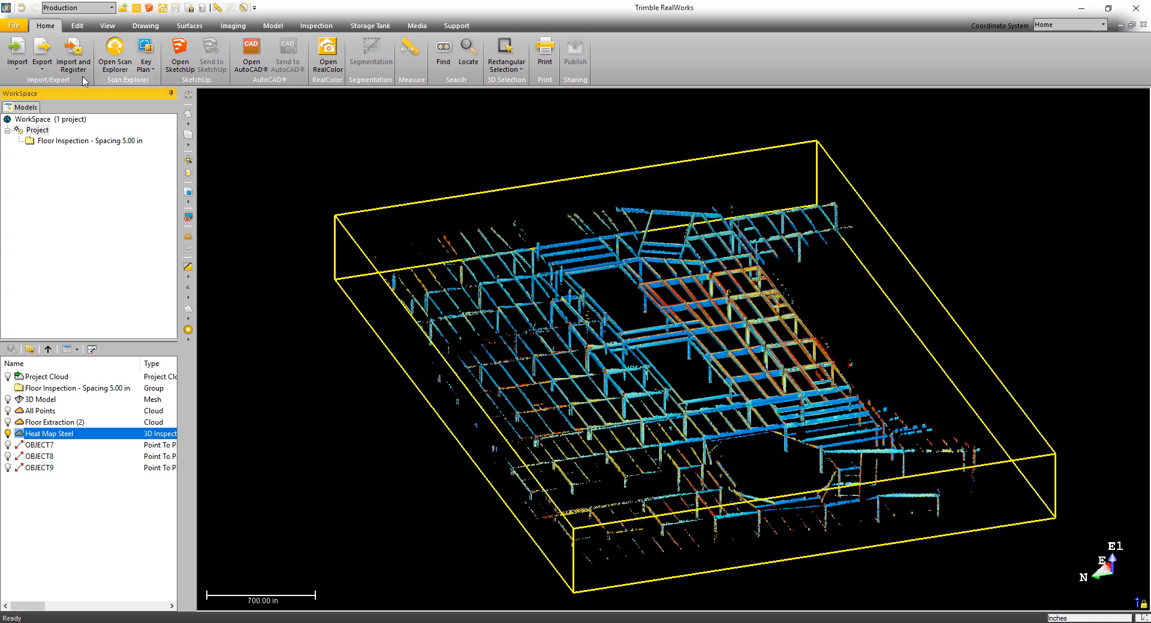
pyautogui.click(42, 53)
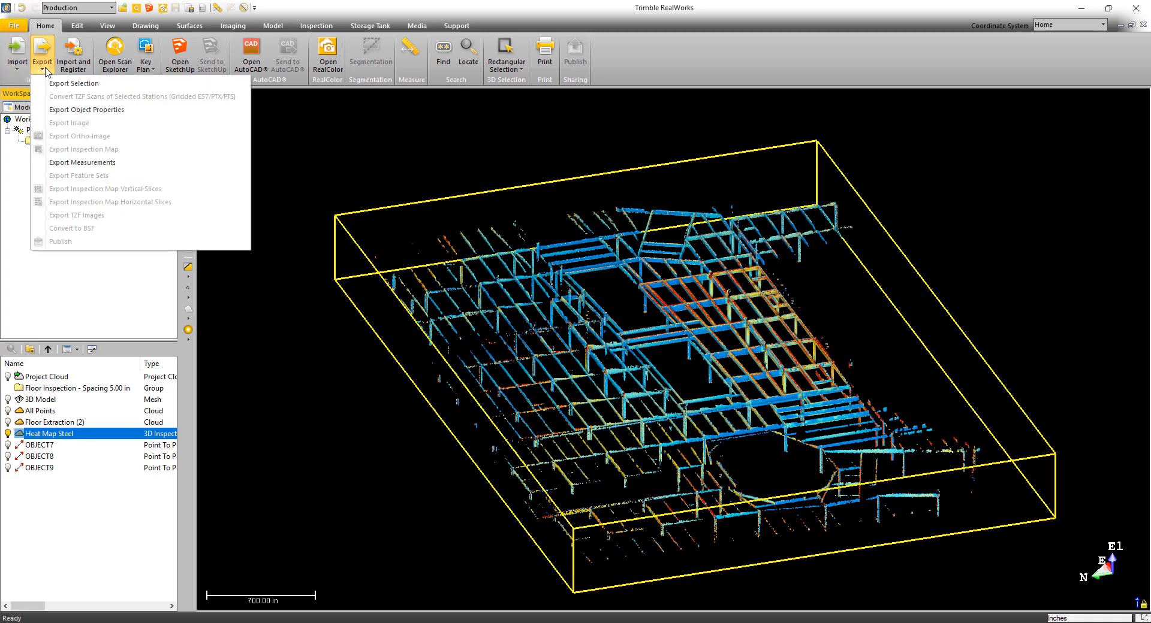
pyautogui.click(73, 83)
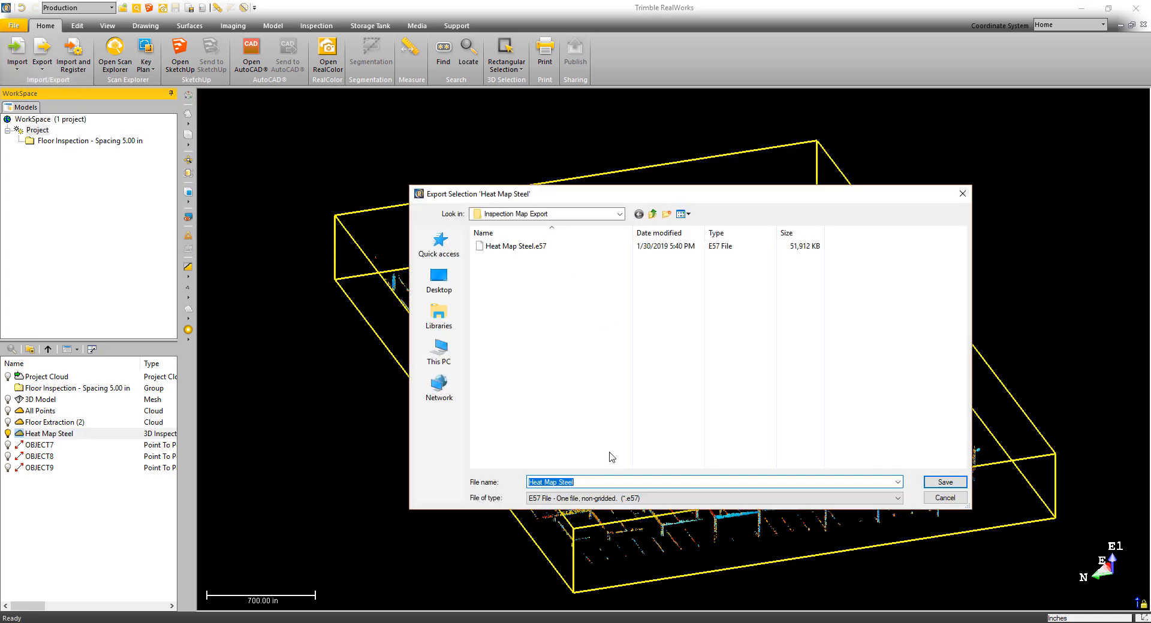
pyautogui.click(944, 482)
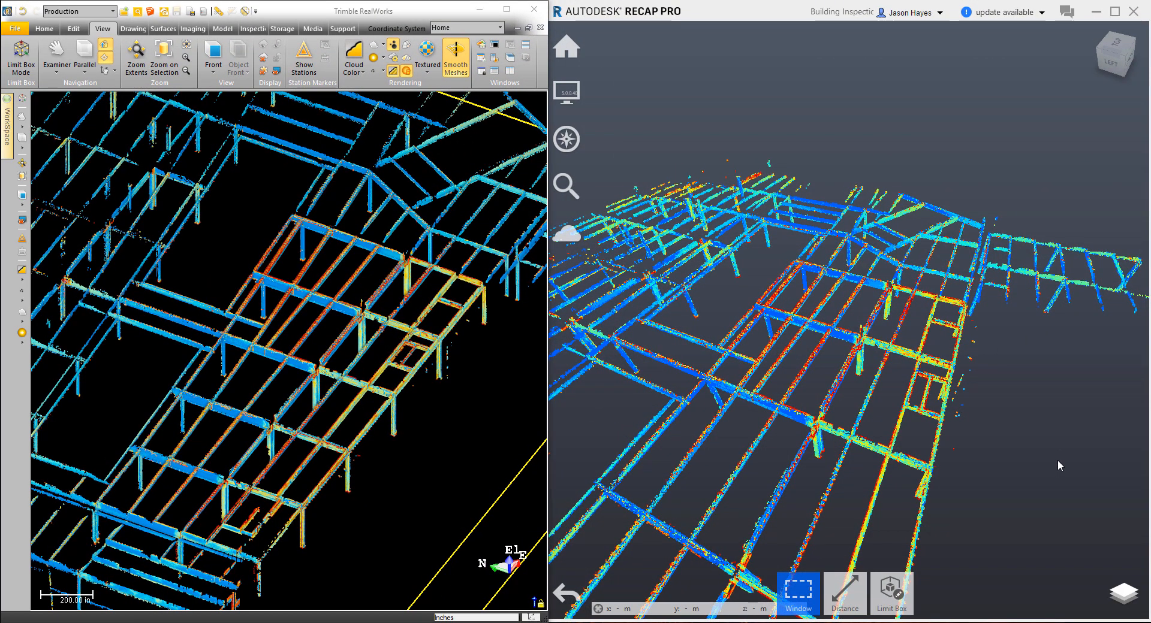
pyautogui.moveTo(958, 371)
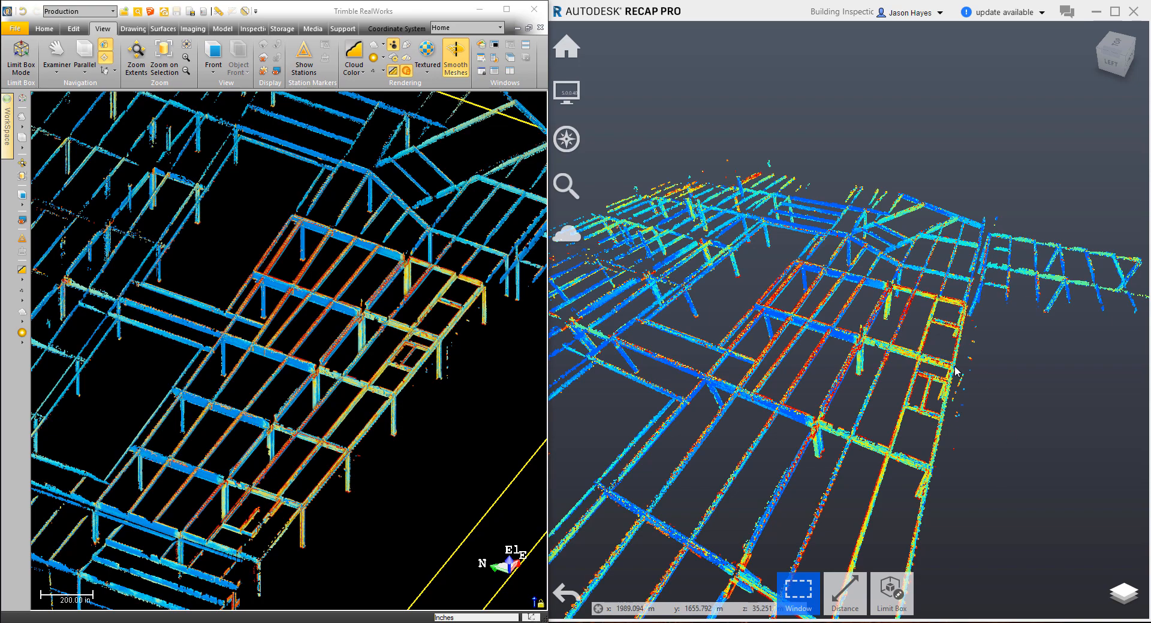
pyautogui.moveTo(869, 346)
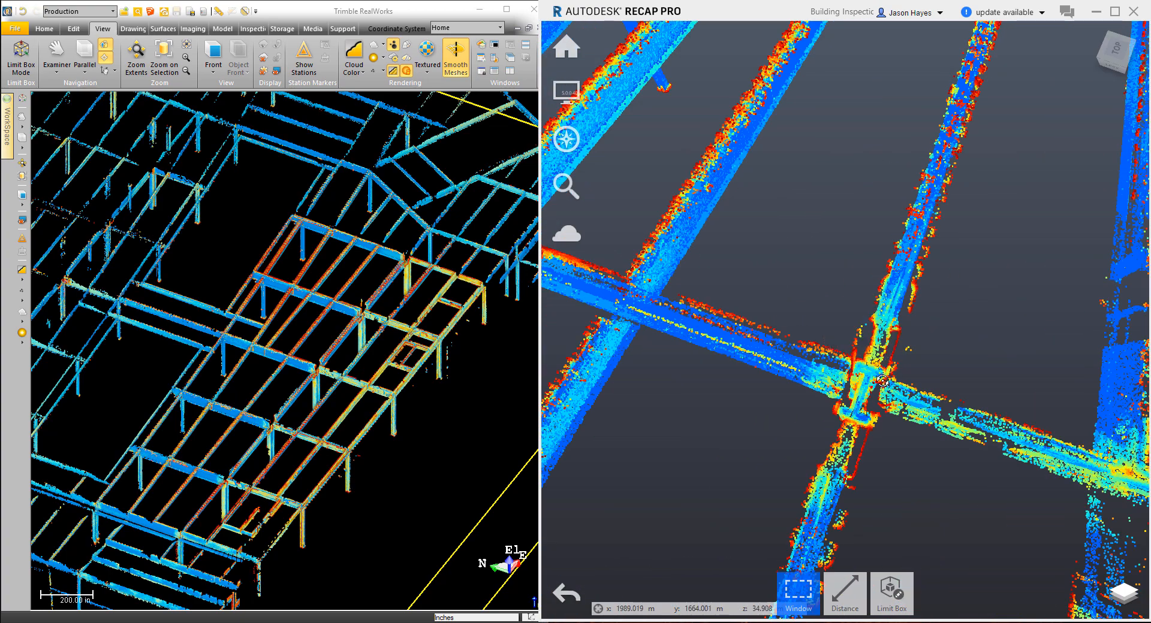
# Compare the heat map in ReCap Pro, then publish the project titled 'Church Ranch Bridge'
pyautogui.moveTo(881, 380); pyautogui.dragTo(876, 389)
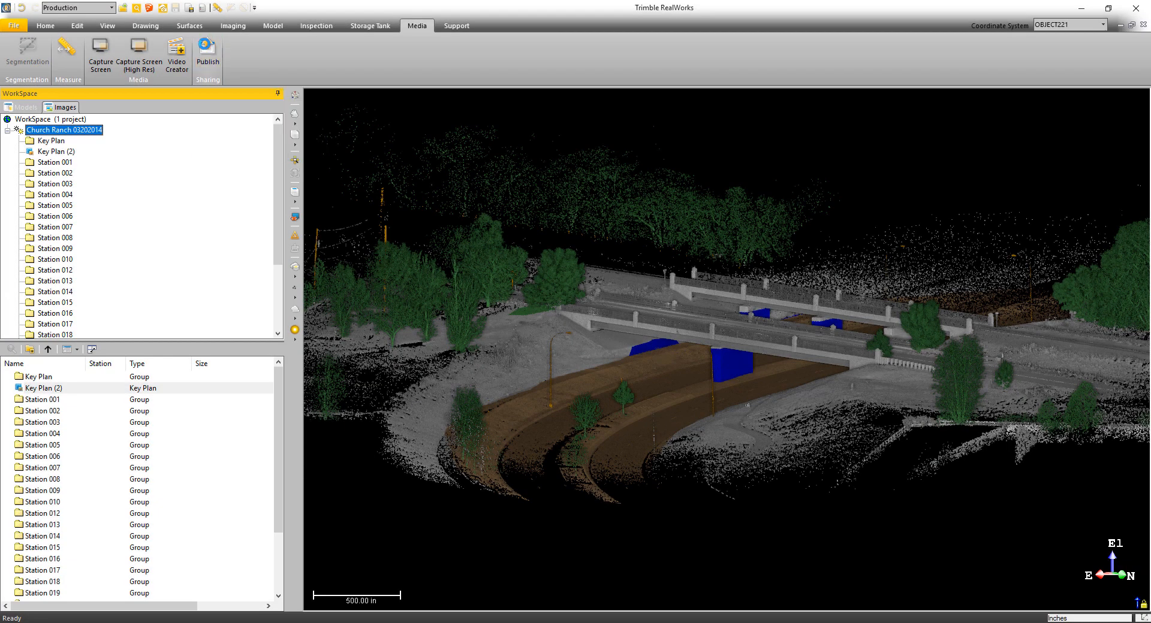
pyautogui.click(207, 55)
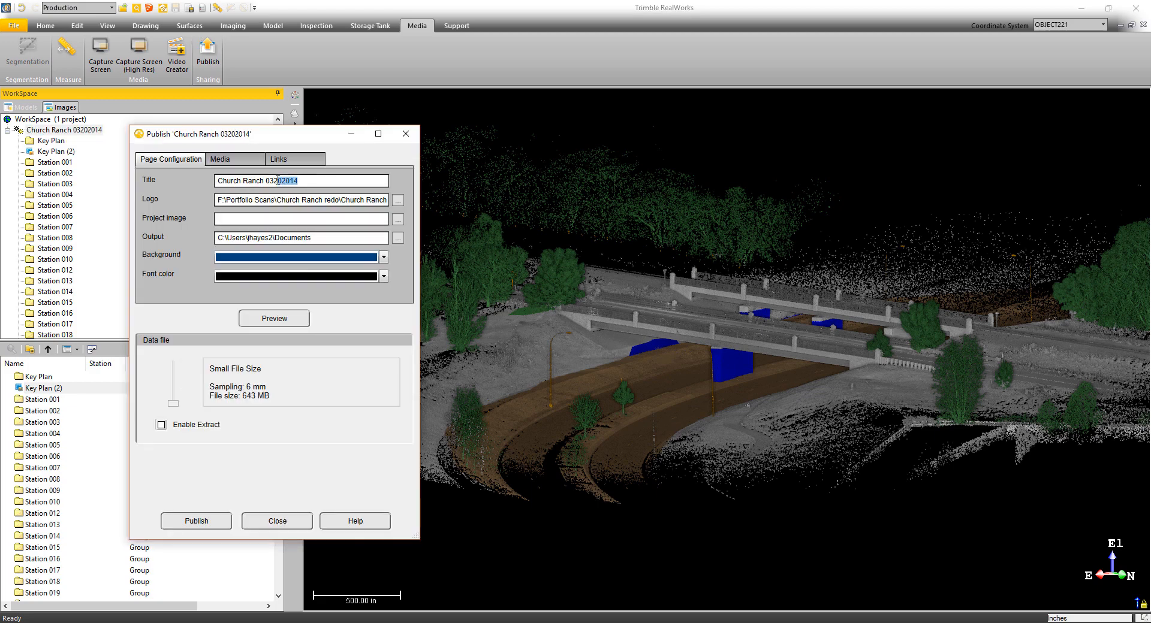
pyautogui.write('Church Ranch Bridge')
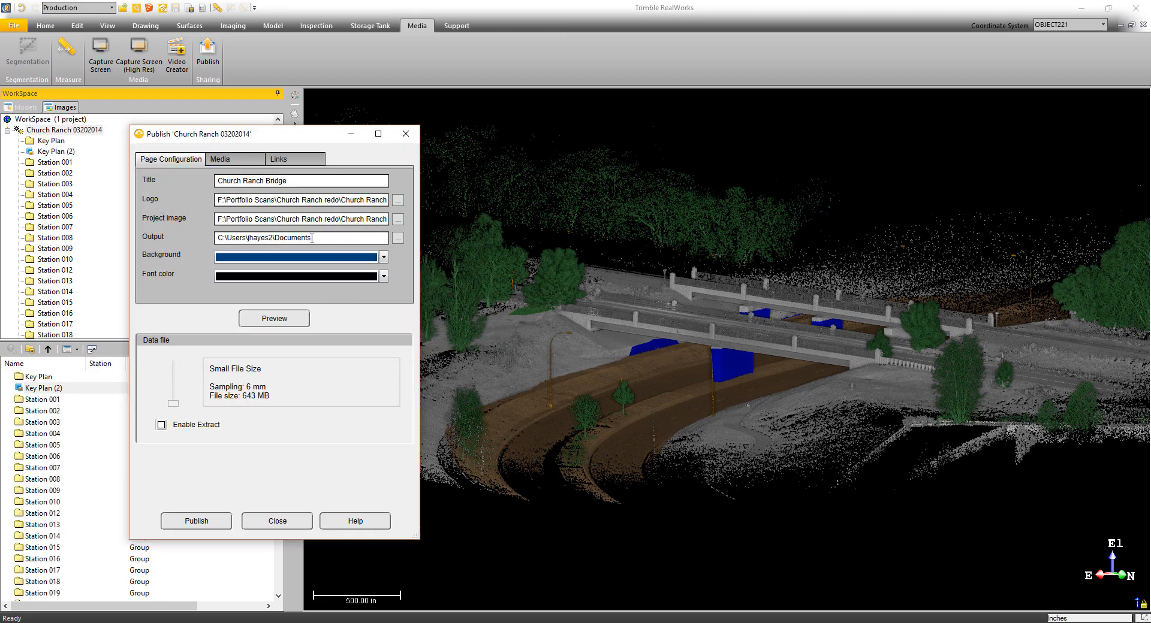
pyautogui.click(274, 318)
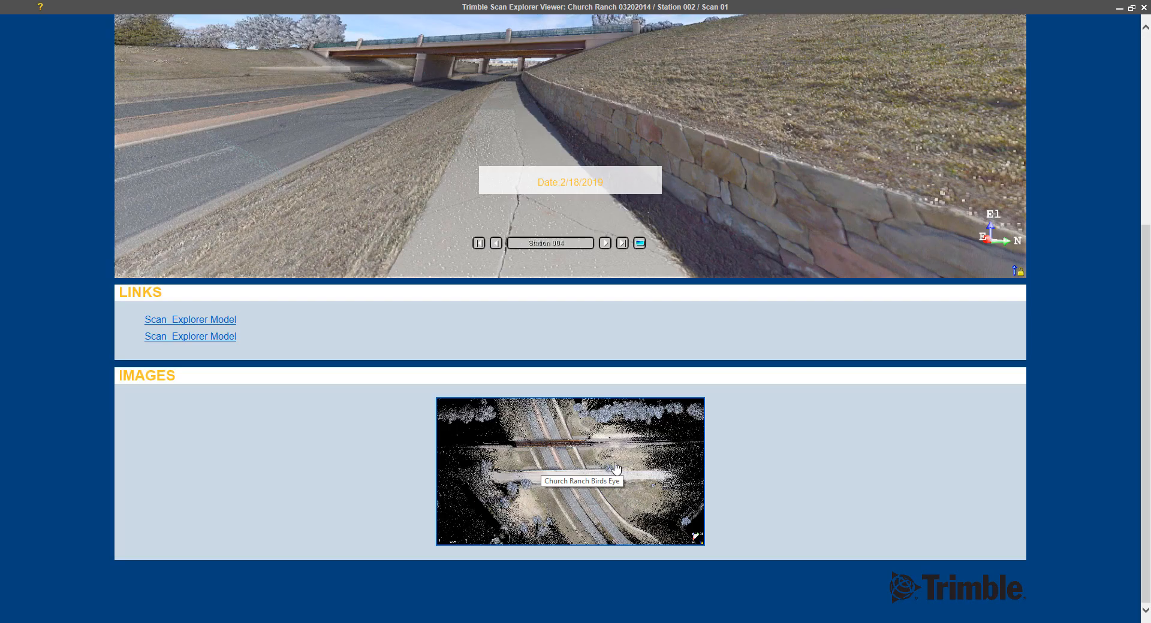
# Scroll the published Church Ranch Bridge page and choose Explore project
pyautogui.click(570, 471)
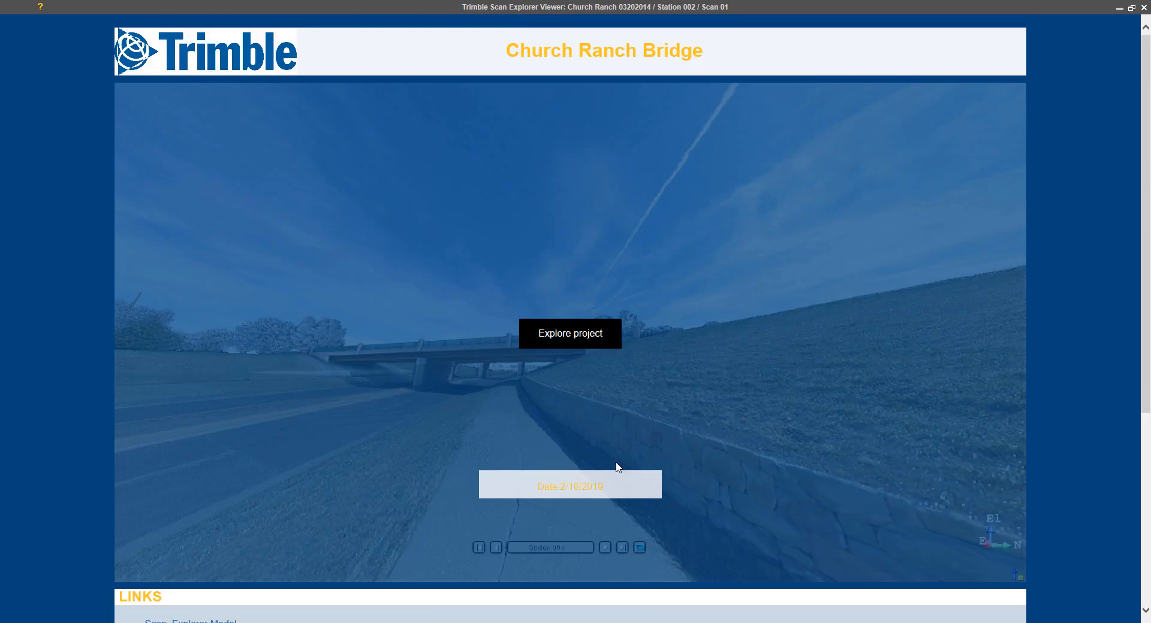
pyautogui.click(569, 333)
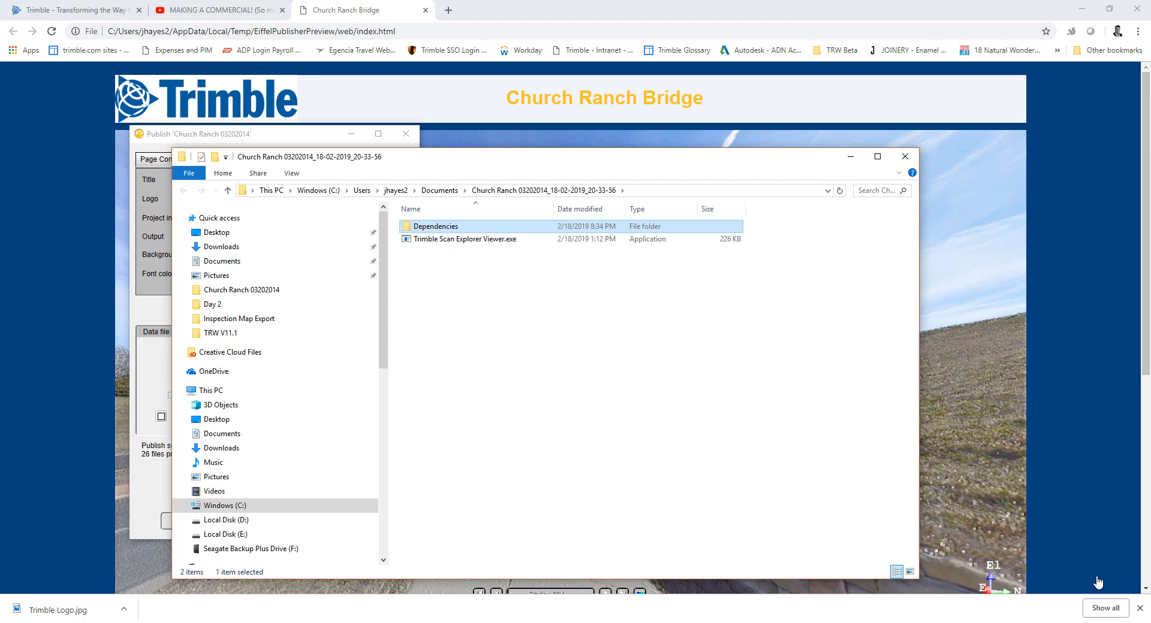
pyautogui.moveTo(1039, 574)
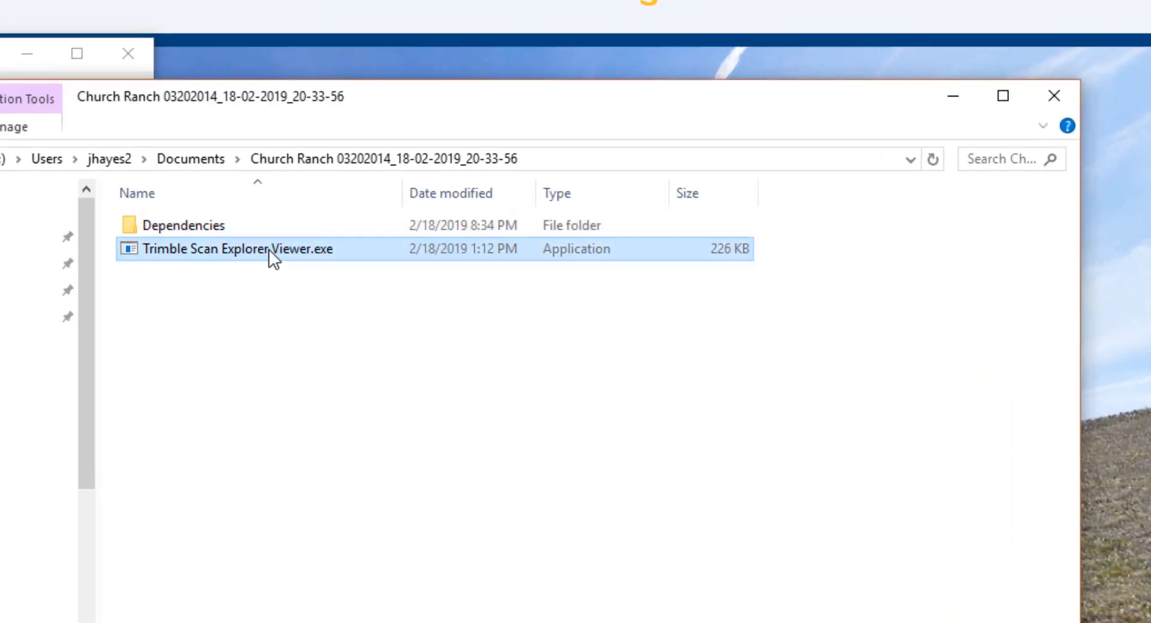
# Launch Trimble Scan Explorer Viewer.exe from the Church Ranch output folder
pyautogui.doubleClick(237, 249)
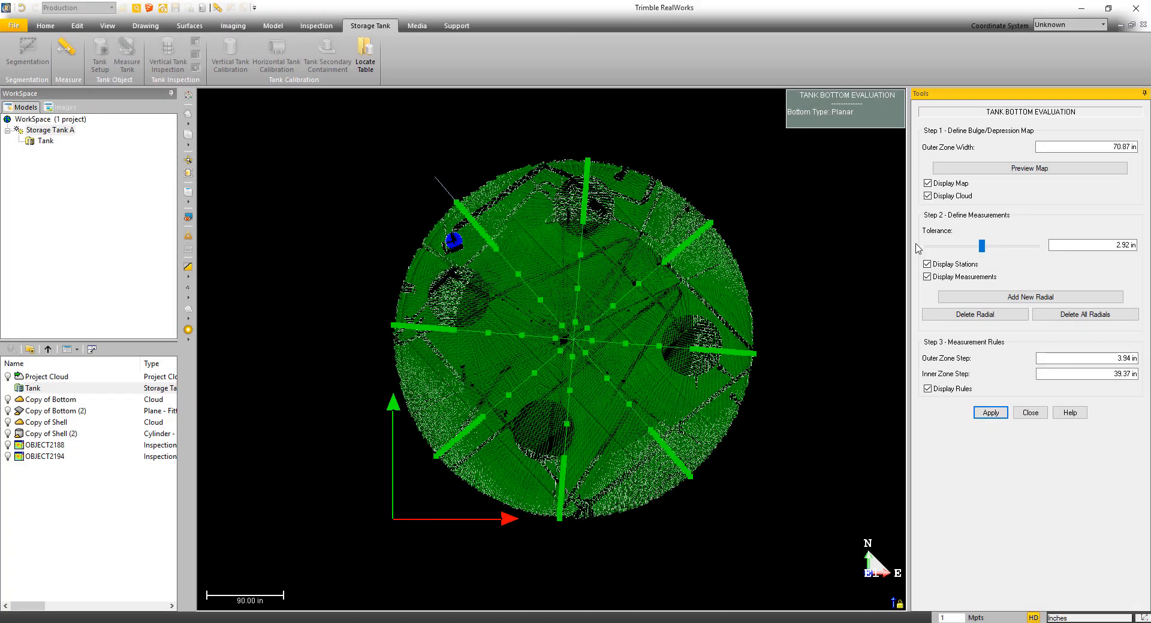
# Hide the point cloud and set the tank bottom tolerance to 0.58 in
pyautogui.click(928, 196)
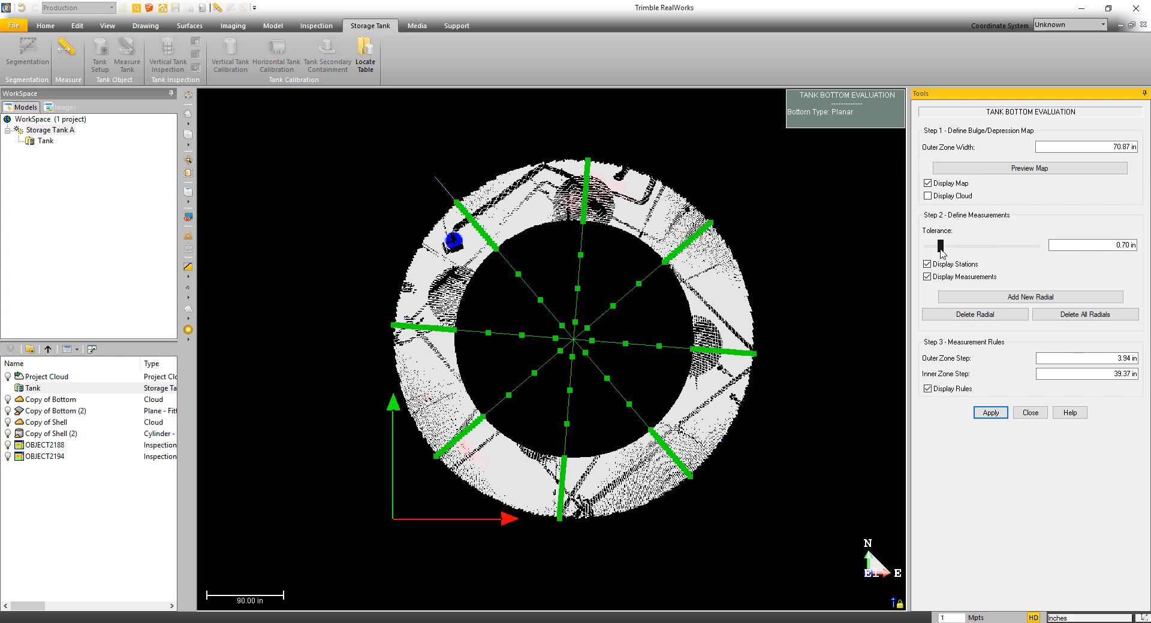
pyautogui.moveTo(939, 244); pyautogui.dragTo(926, 245)
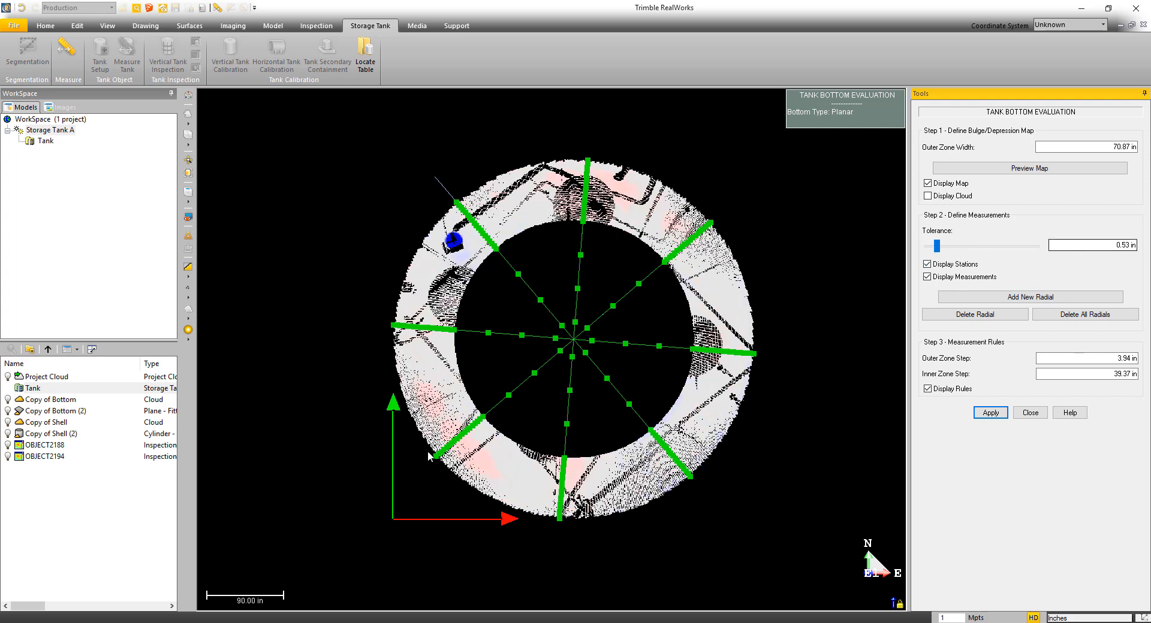
pyautogui.moveTo(930, 245); pyautogui.dragTo(939, 244)
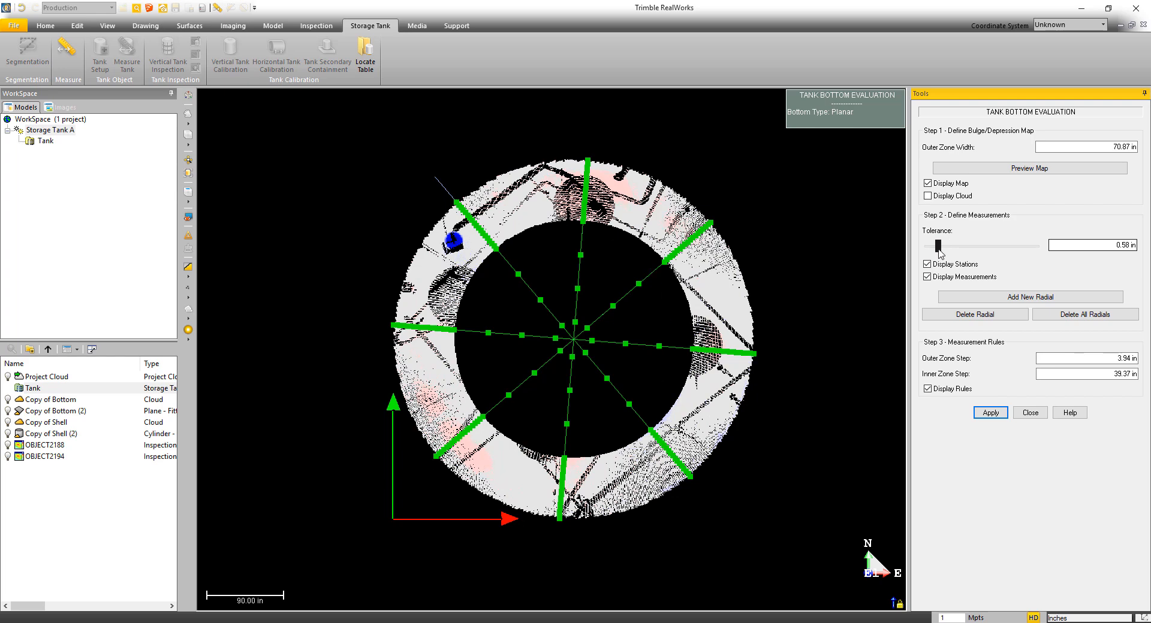